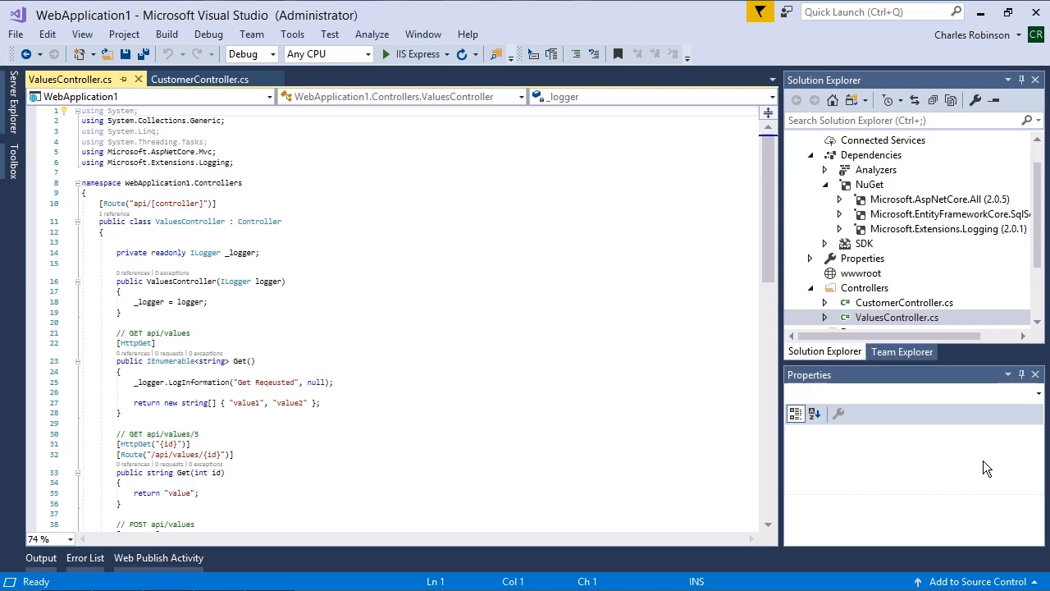
# Select the Microsoft.EntityFrameworkCore.SqlServer NuGet package in Solution Explorer to show its properties.
pyautogui.click(944, 213)
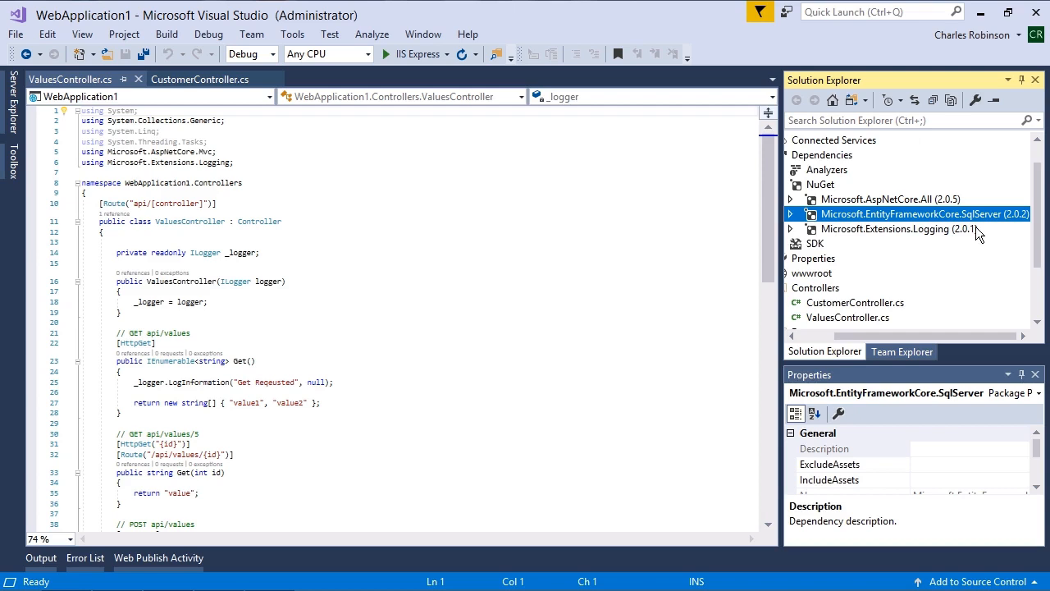